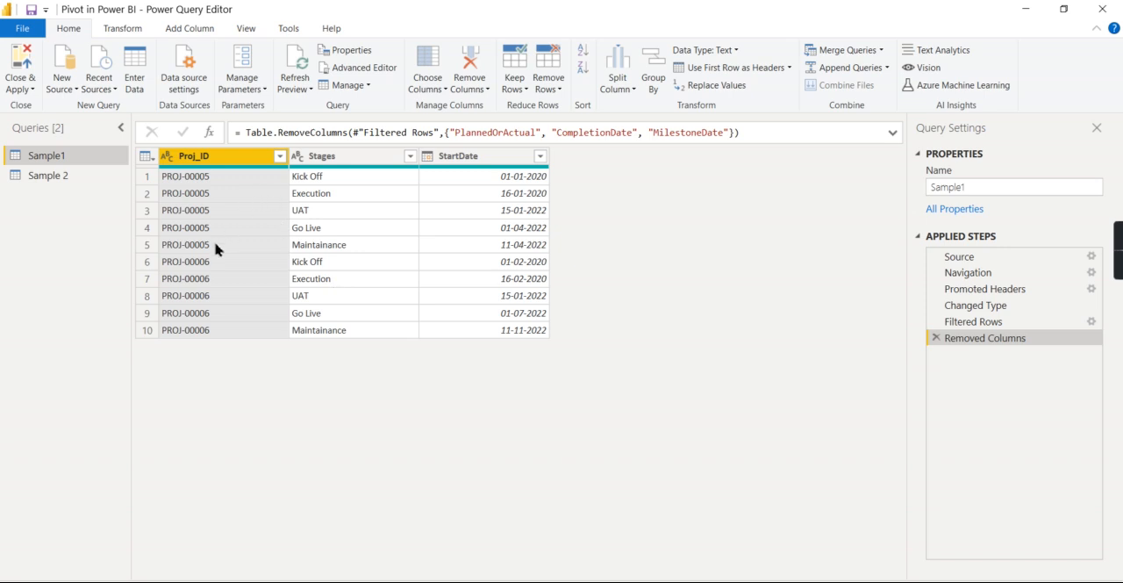
{"action": "mouse_move", "coordinate": [351, 198]}
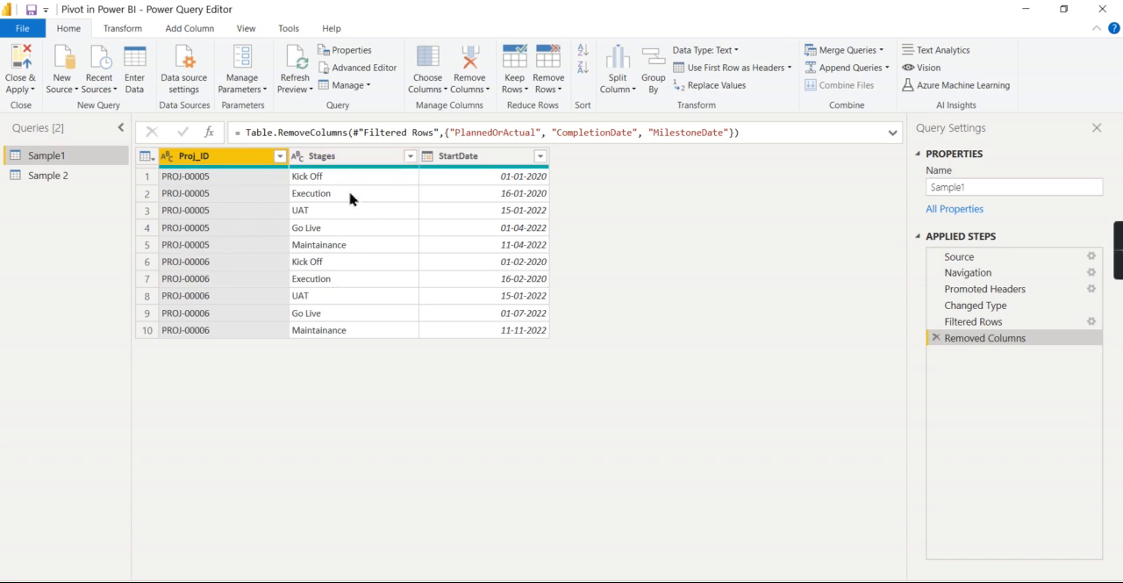
{"action": "mouse_move", "coordinate": [197, 254]}
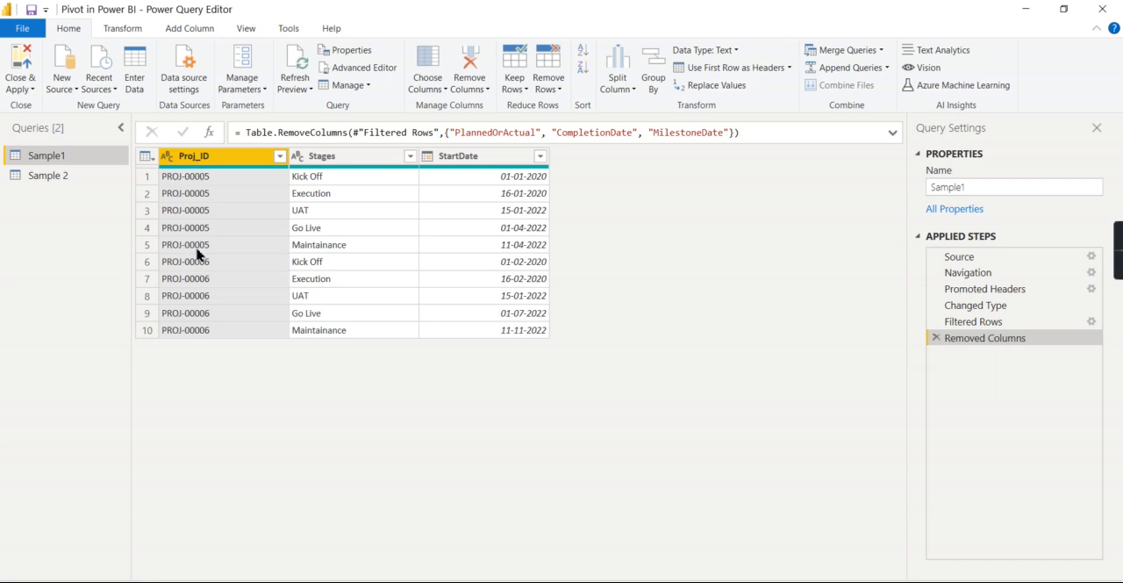
Select the Stages column in Sample1 and show the Transform tab features
{"action": "left_click", "coordinate": [184, 244]}
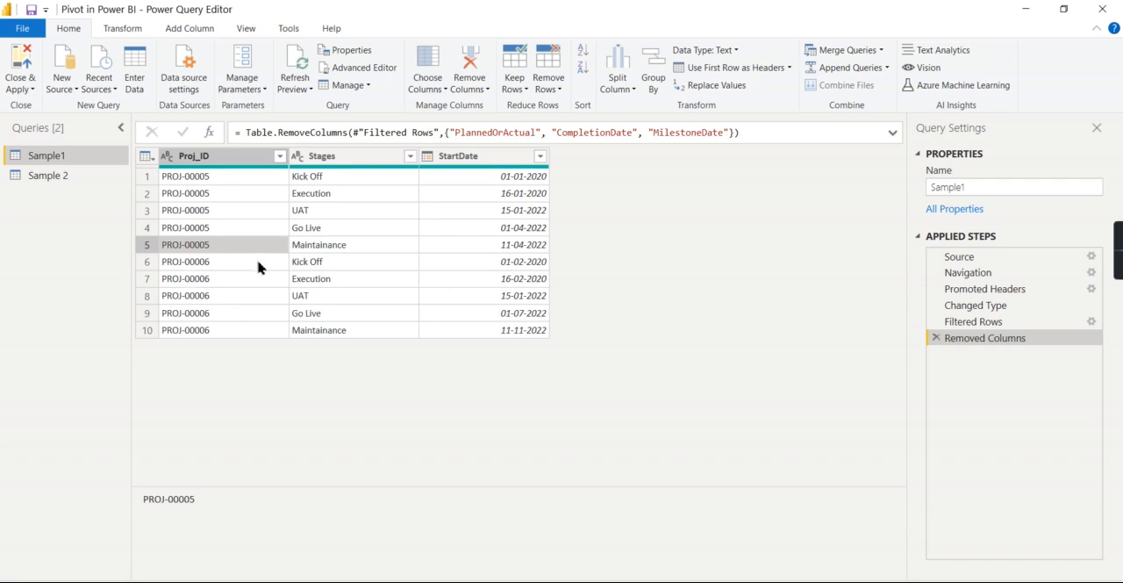
{"action": "mouse_move", "coordinate": [468, 270]}
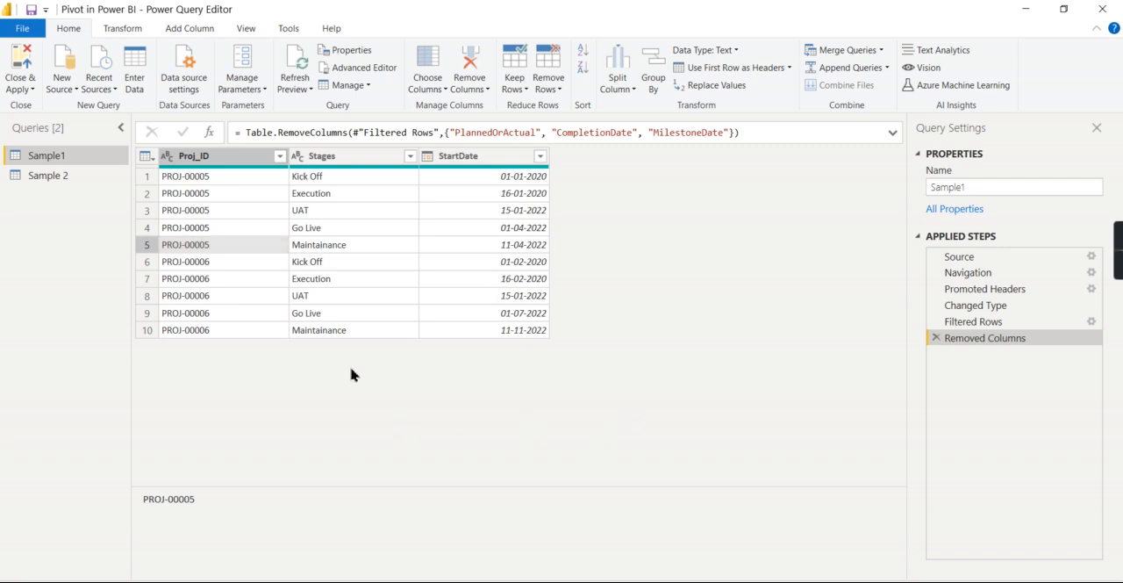
{"action": "mouse_move", "coordinate": [378, 300]}
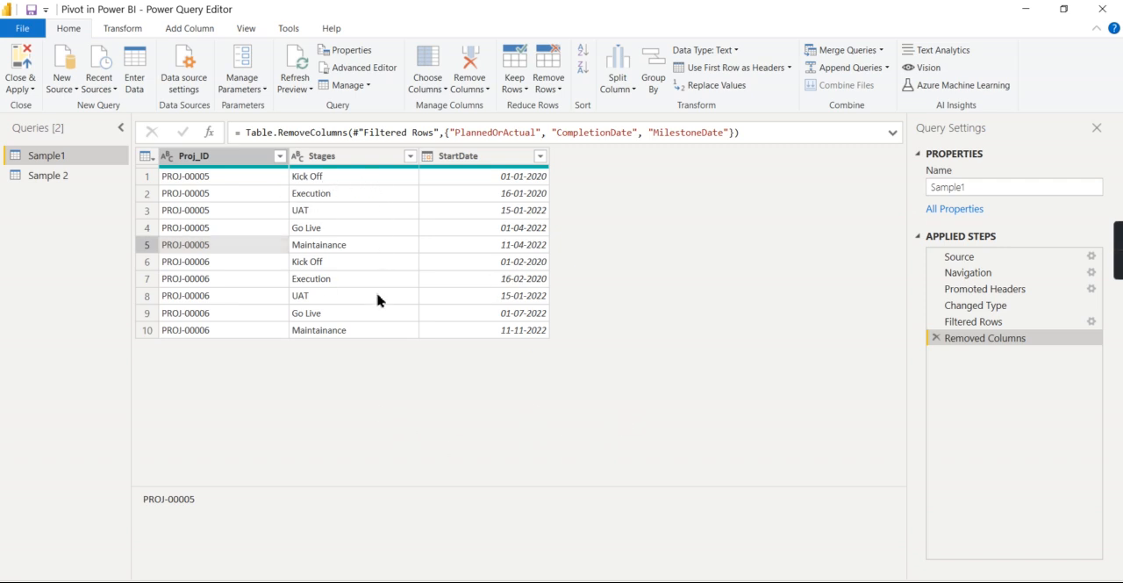
{"action": "mouse_move", "coordinate": [304, 249]}
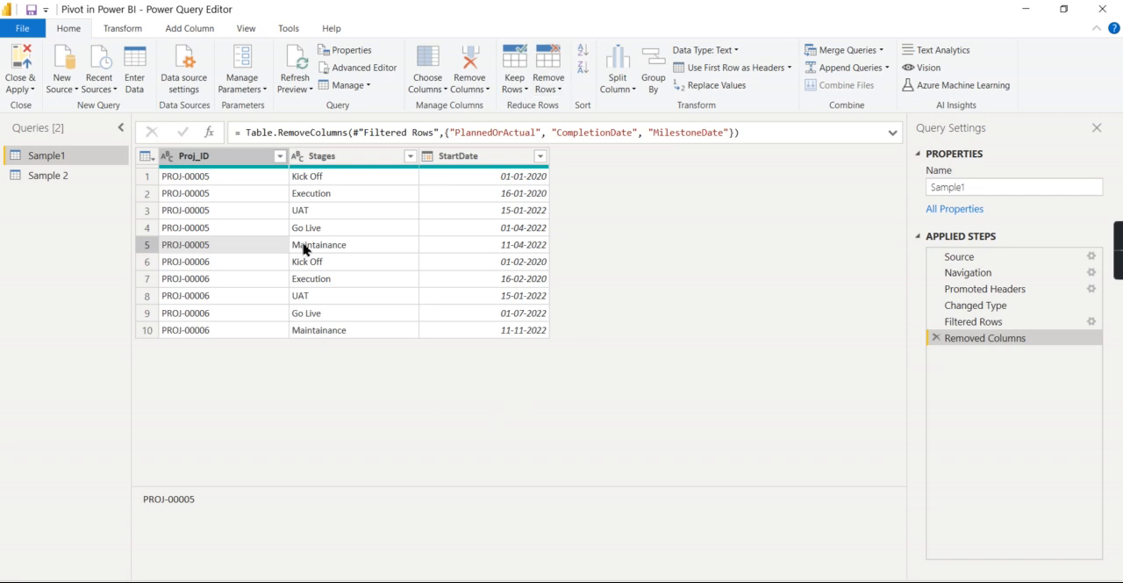
{"action": "mouse_move", "coordinate": [313, 192]}
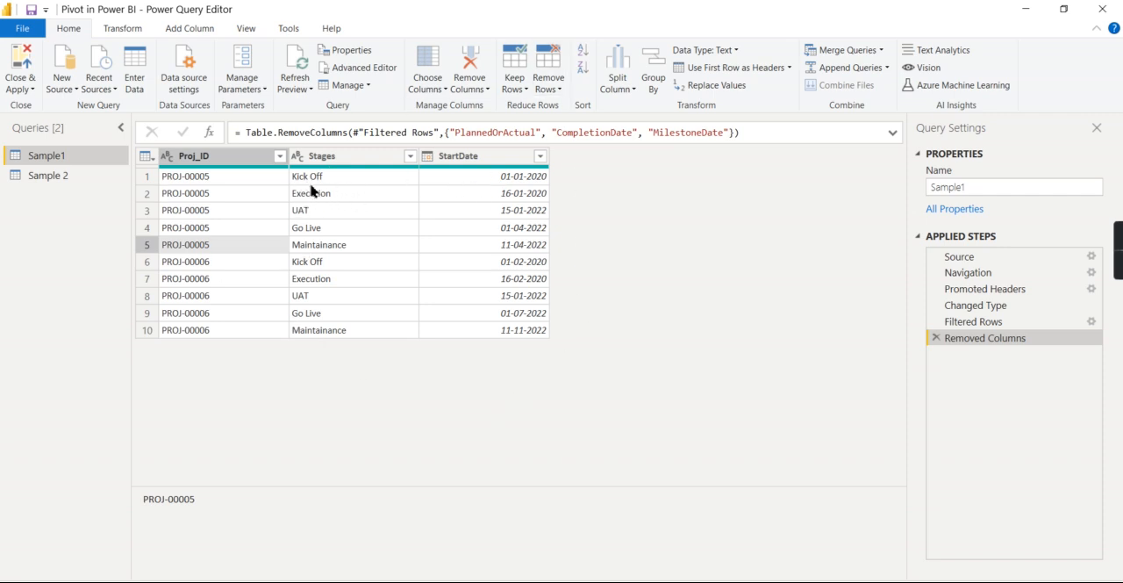
{"action": "mouse_move", "coordinate": [332, 189]}
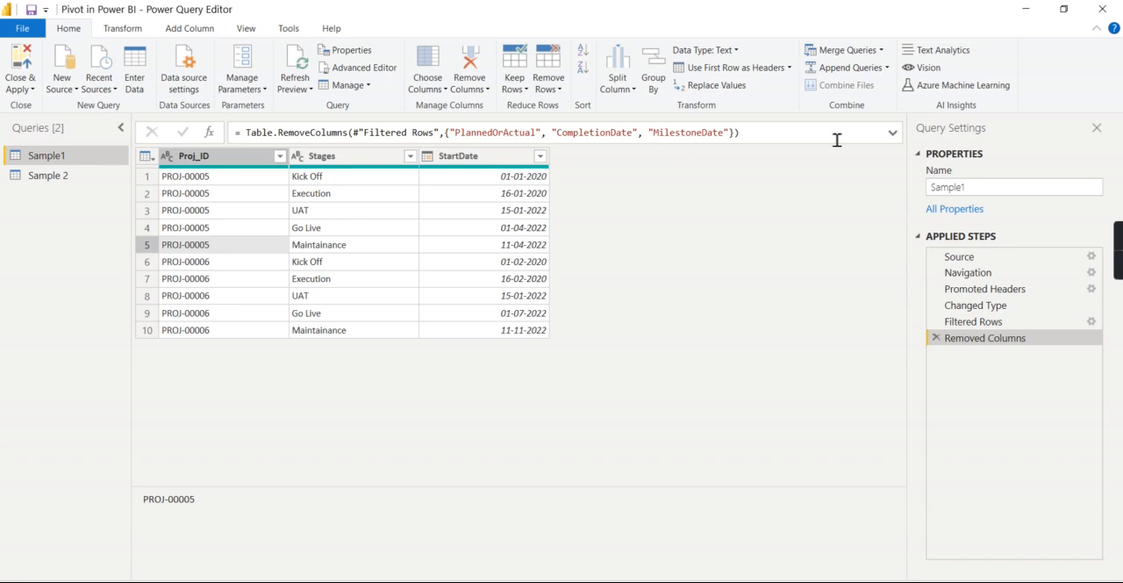
{"action": "mouse_move", "coordinate": [753, 172]}
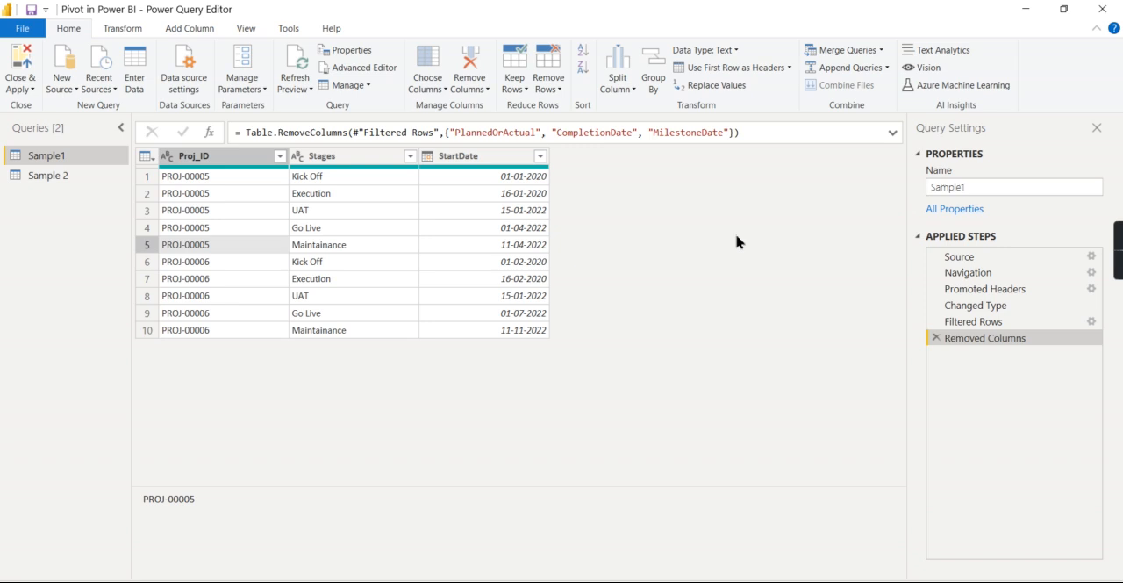
{"action": "left_click", "coordinate": [351, 155]}
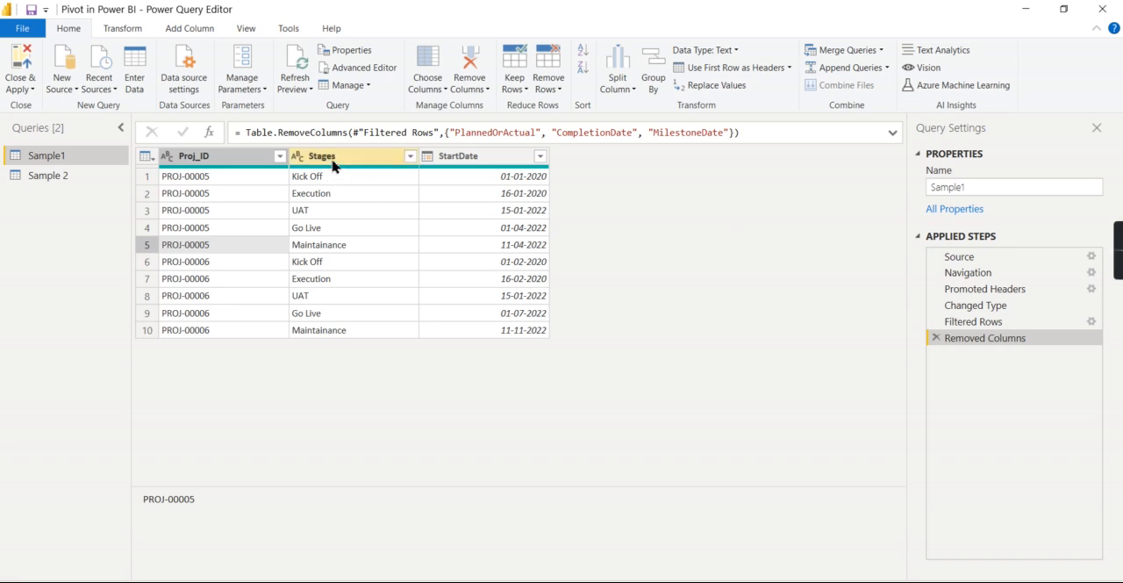
{"action": "left_click", "coordinate": [351, 155]}
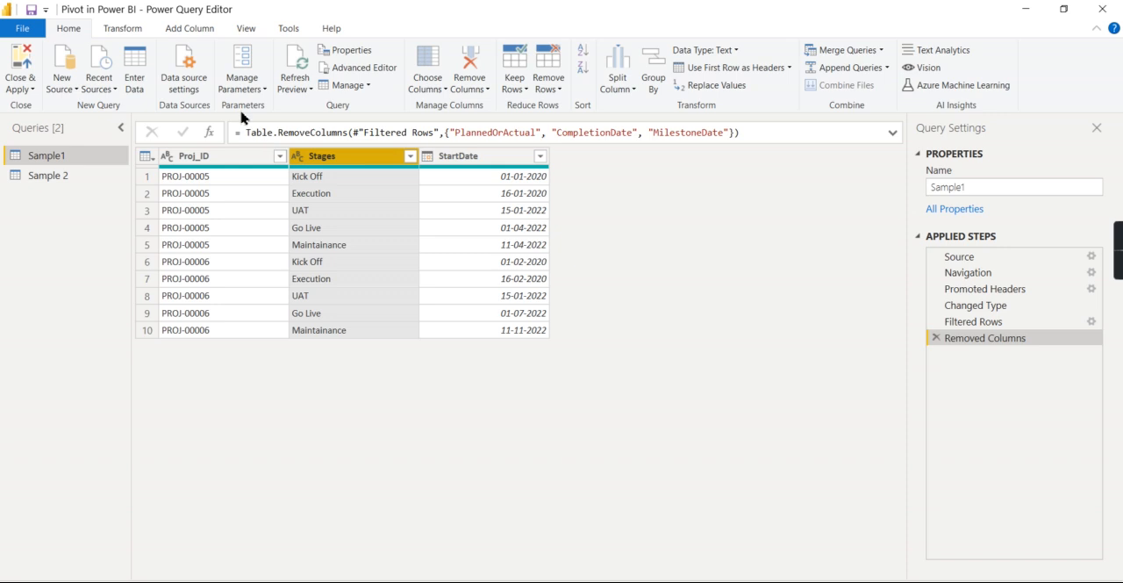
{"action": "left_click", "coordinate": [122, 29]}
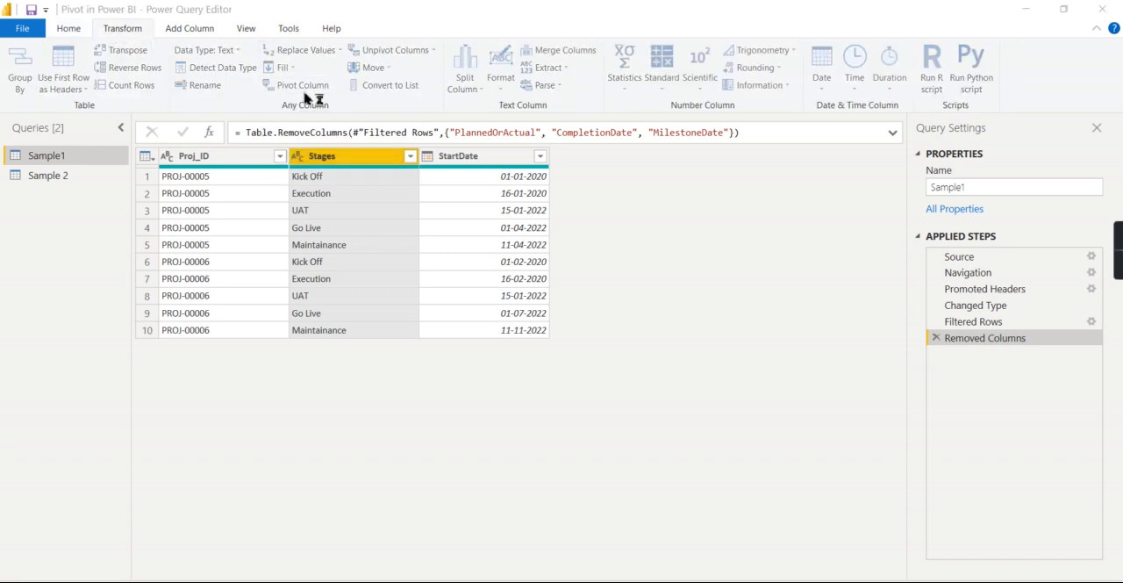
Pivot the Stages column using StartDate as values with Maximum aggregation
{"action": "left_click", "coordinate": [303, 84]}
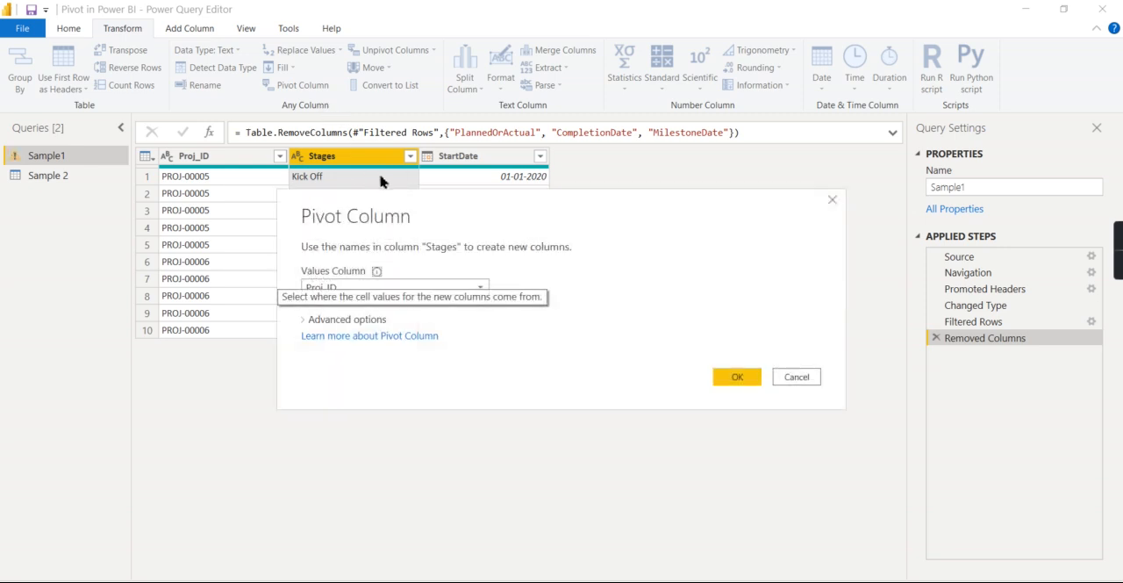
{"action": "mouse_move", "coordinate": [358, 224]}
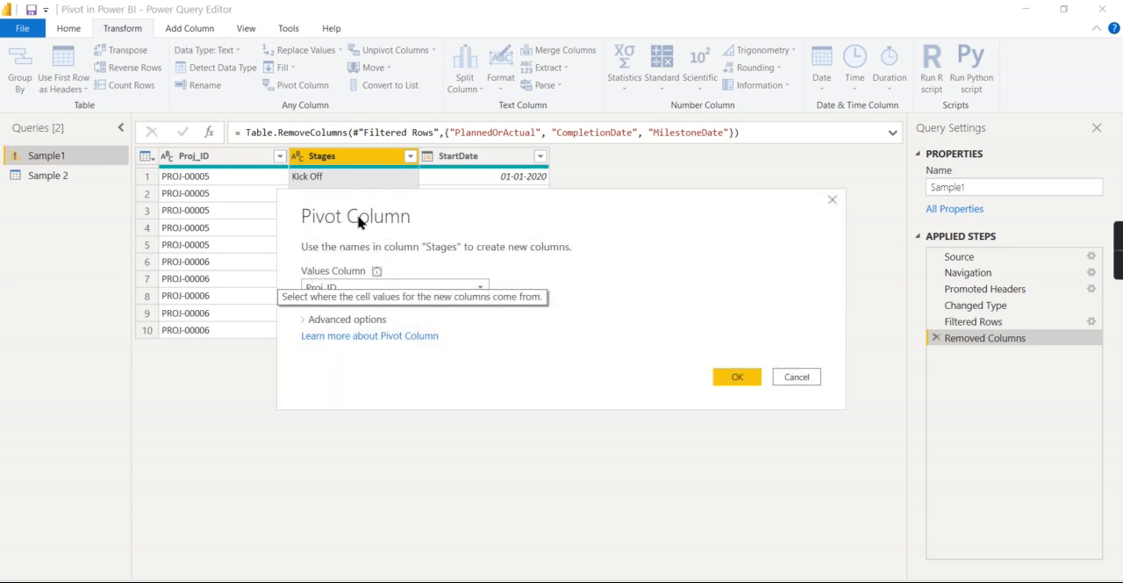
{"action": "left_click", "coordinate": [480, 287]}
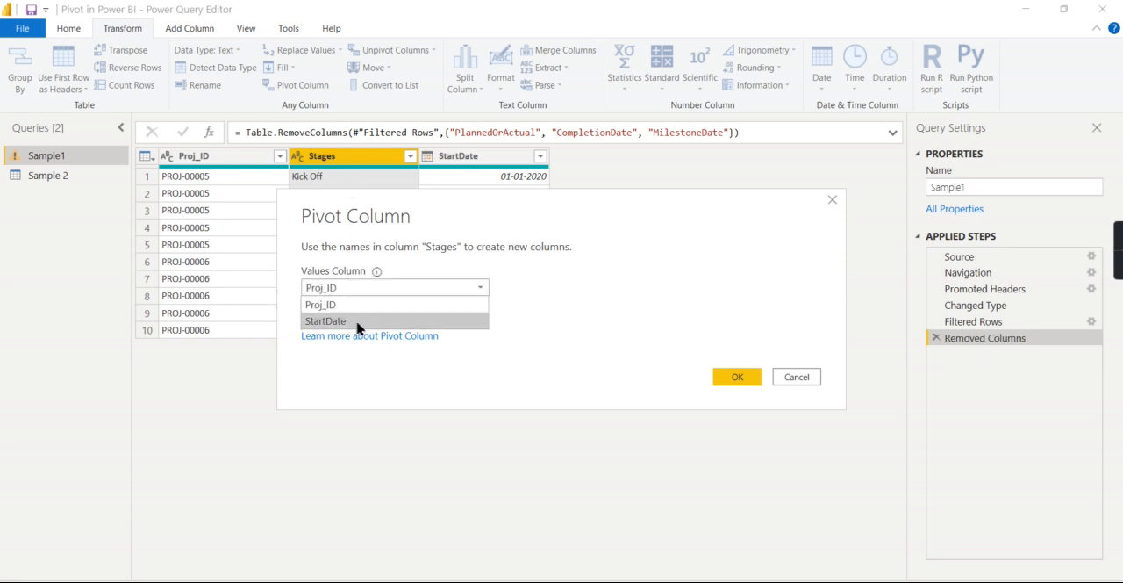
{"action": "left_click", "coordinate": [325, 320]}
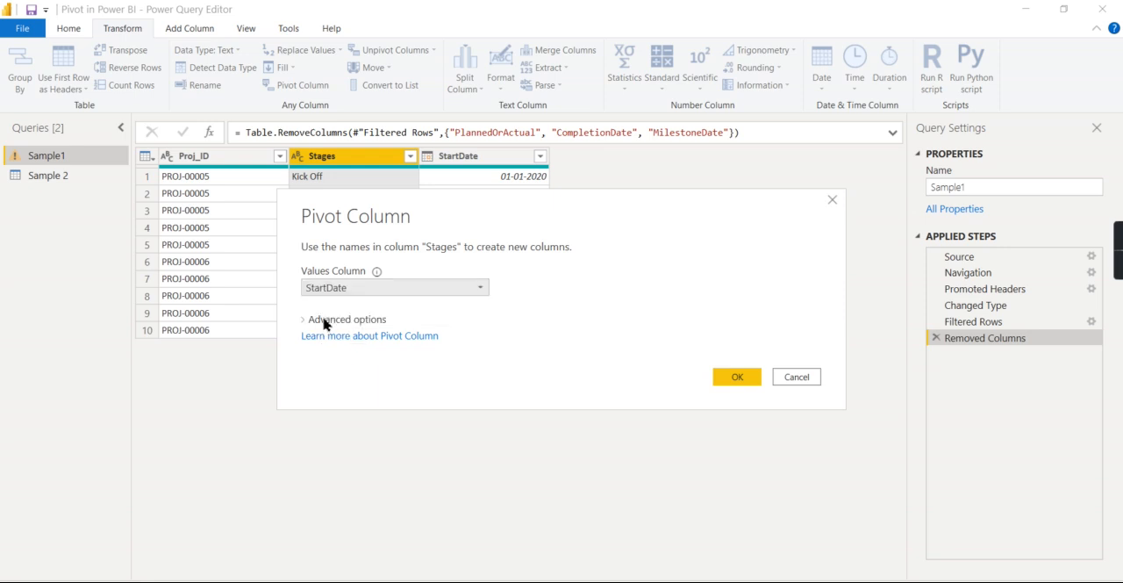
{"action": "left_click", "coordinate": [343, 318]}
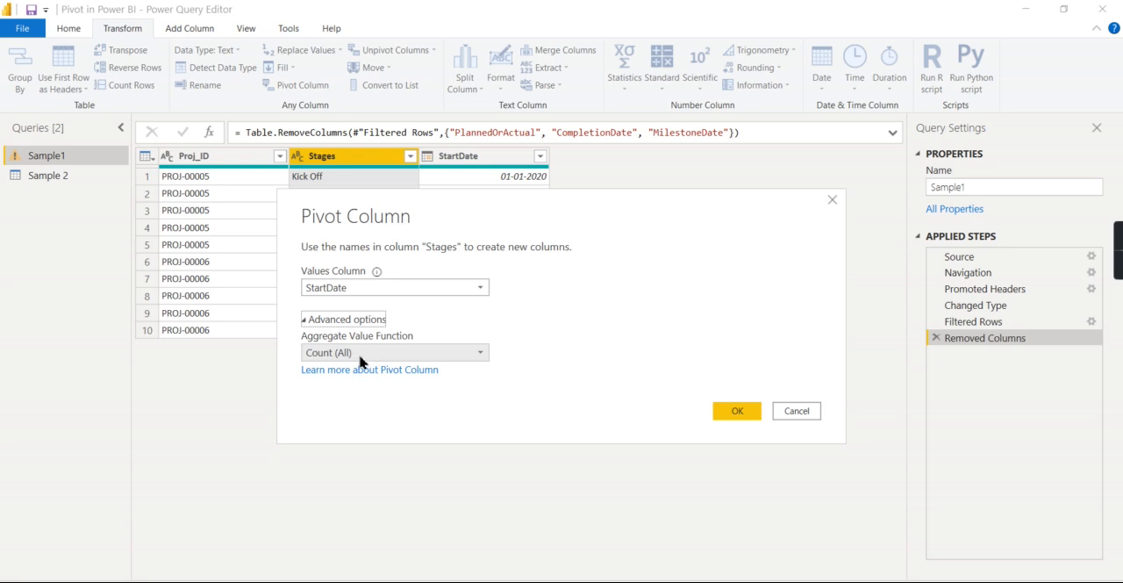
{"action": "mouse_move", "coordinate": [379, 195]}
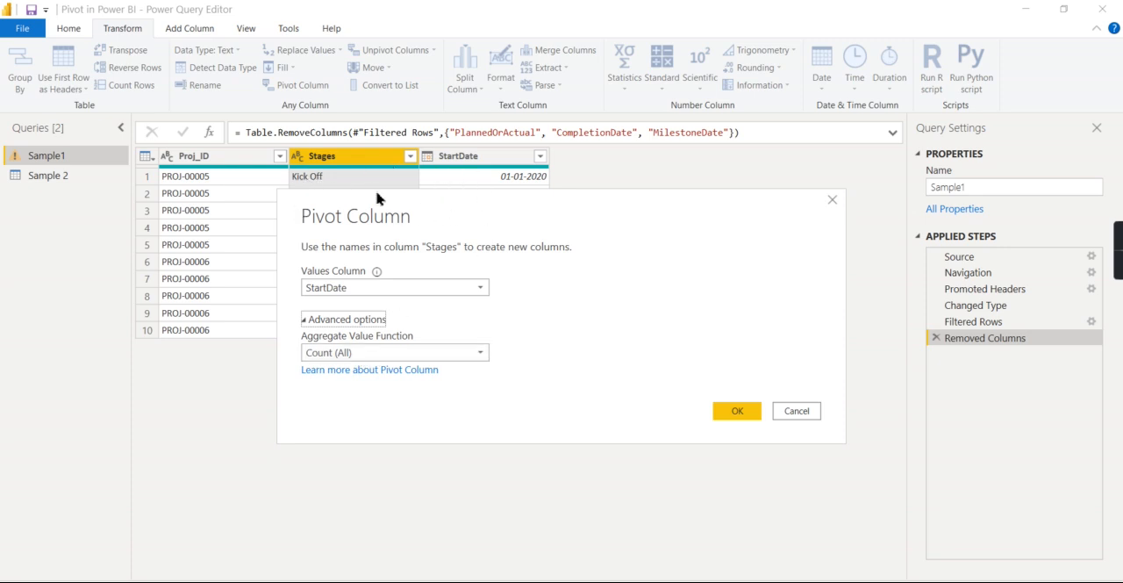
{"action": "mouse_move", "coordinate": [533, 208]}
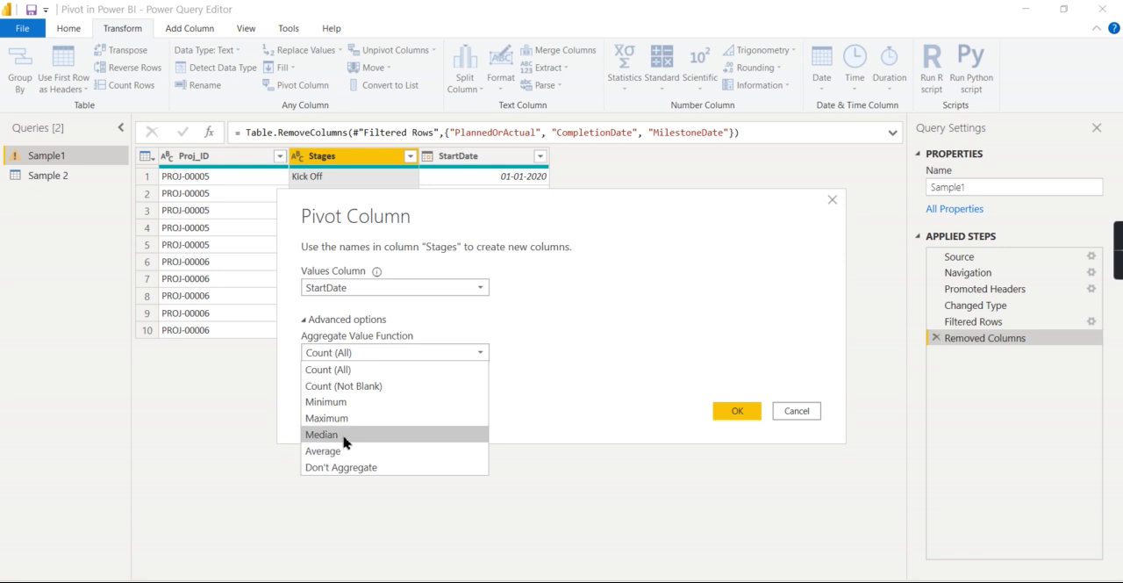
{"action": "left_click", "coordinate": [326, 418]}
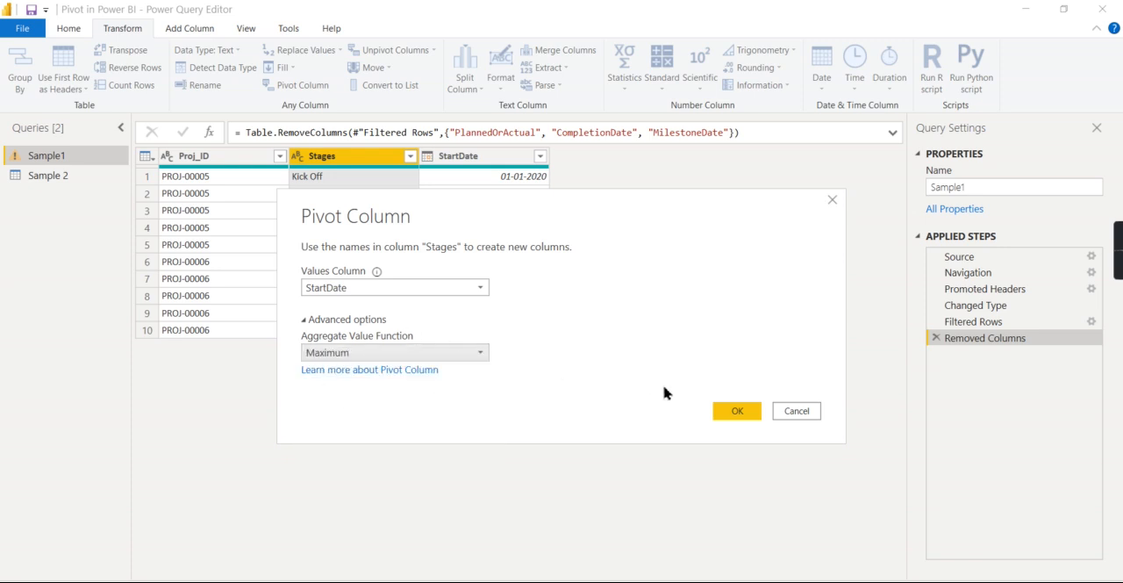
{"action": "left_click", "coordinate": [736, 410]}
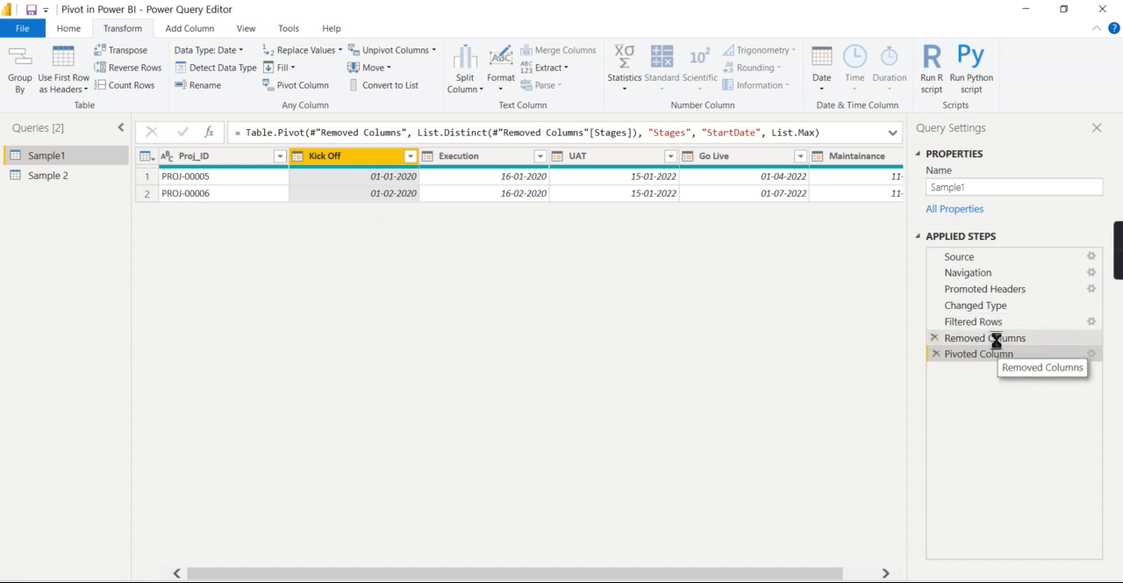
{"action": "left_click", "coordinate": [984, 338]}
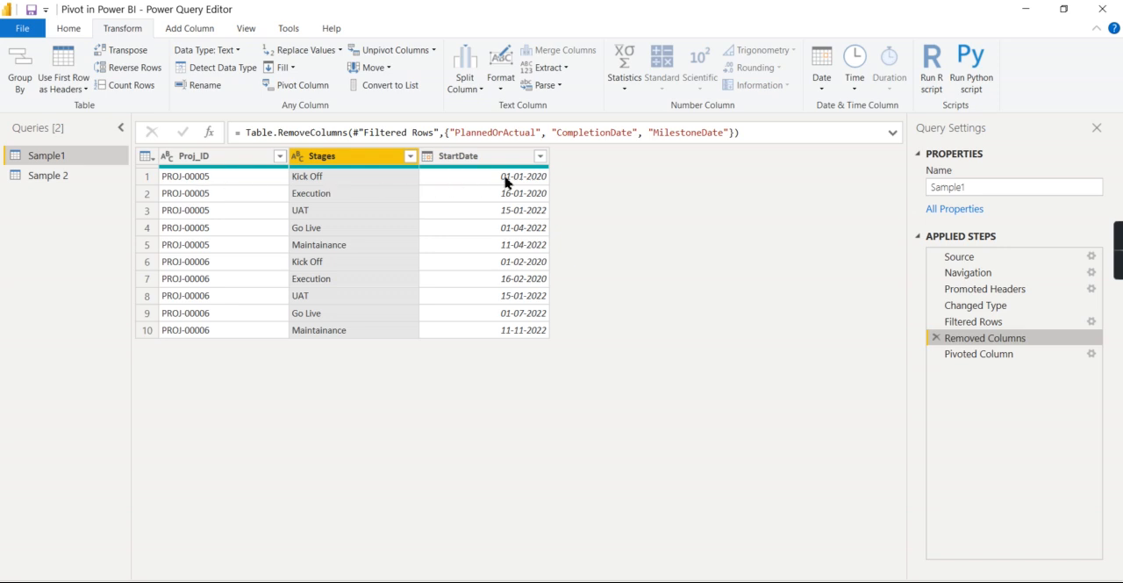
{"action": "mouse_move", "coordinate": [506, 203]}
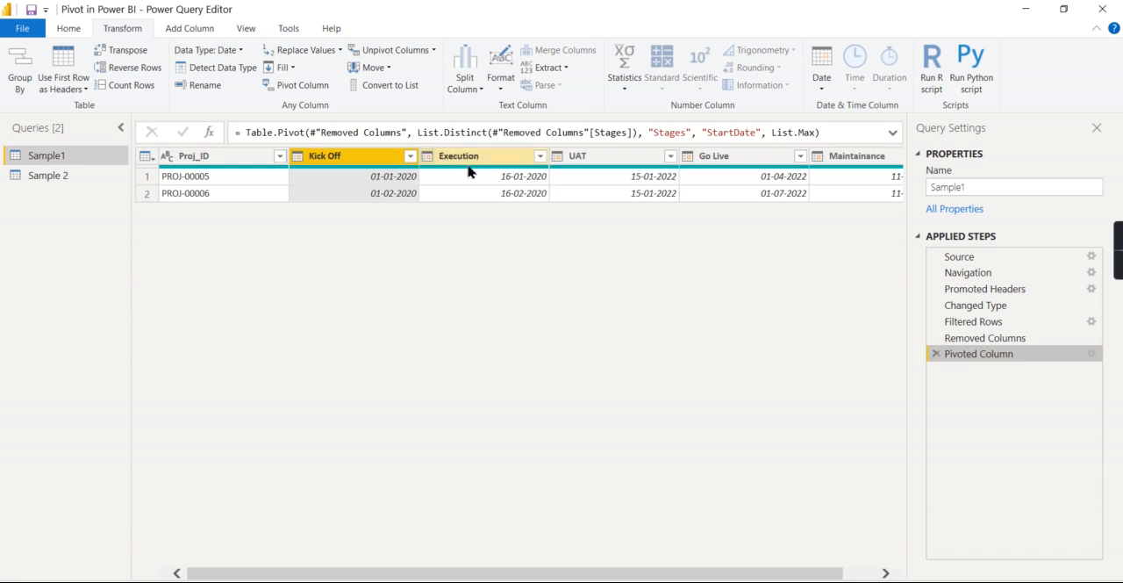
{"action": "left_click", "coordinate": [483, 155]}
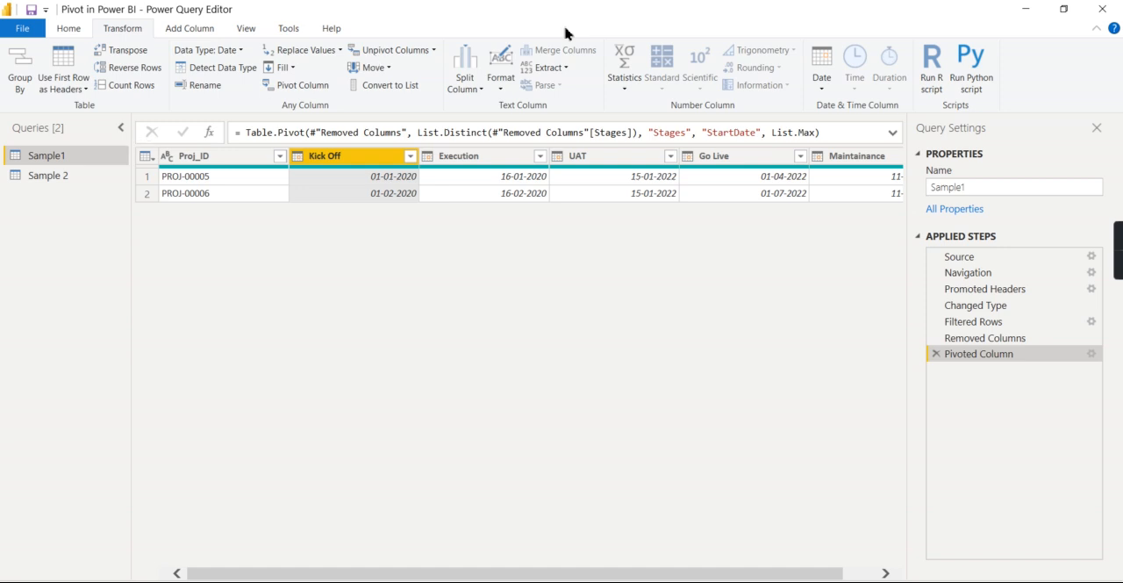
{"action": "mouse_move", "coordinate": [356, 210]}
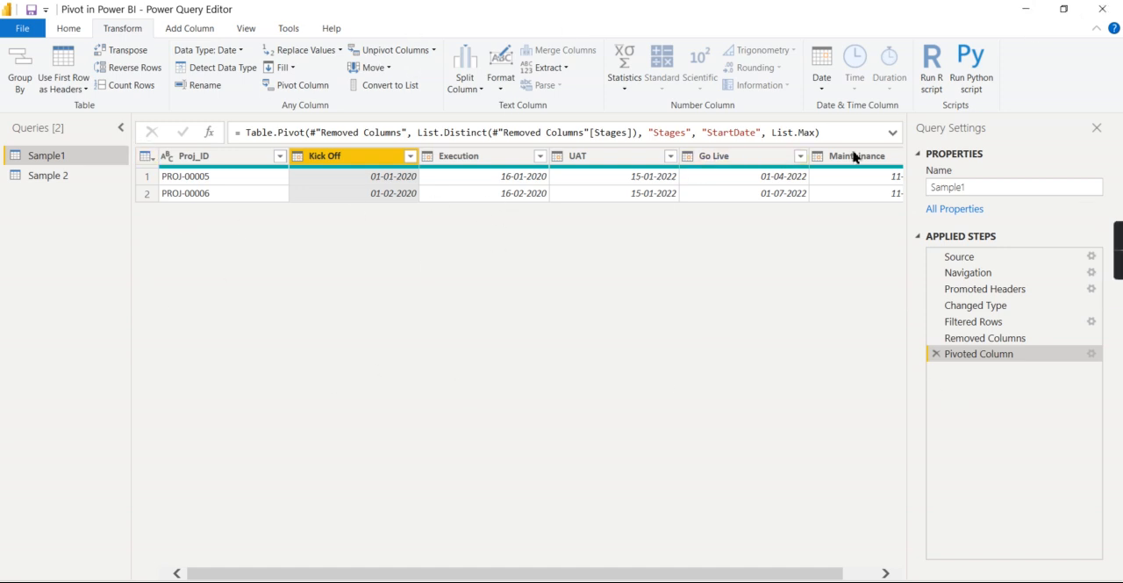
{"action": "mouse_move", "coordinate": [270, 301]}
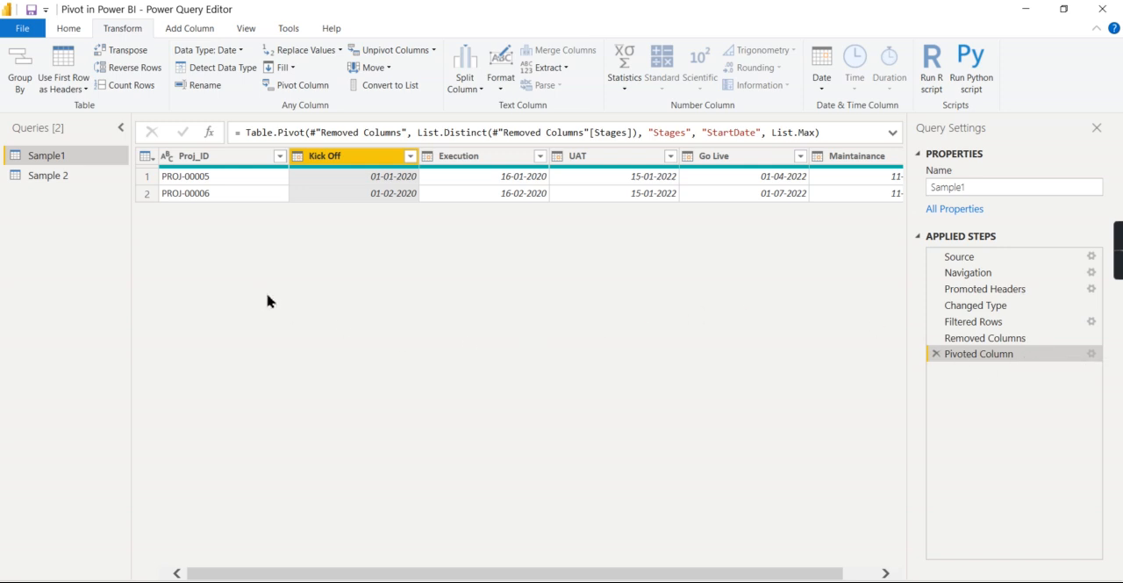
{"action": "mouse_move", "coordinate": [985, 337]}
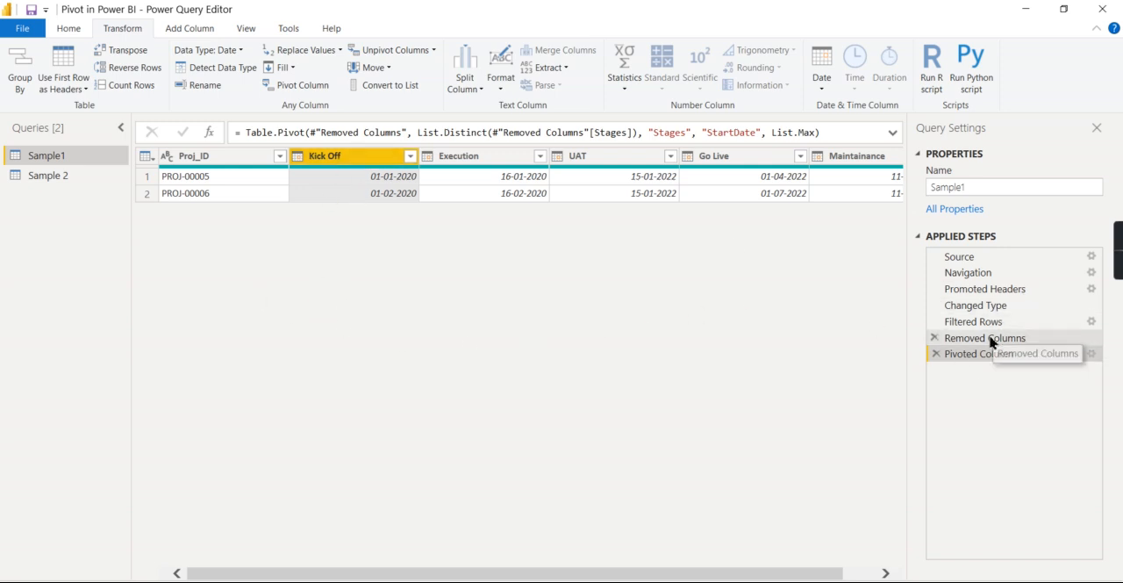
Switch to the Sample 2 query with its ten project-stage rows
{"action": "left_click", "coordinate": [985, 337]}
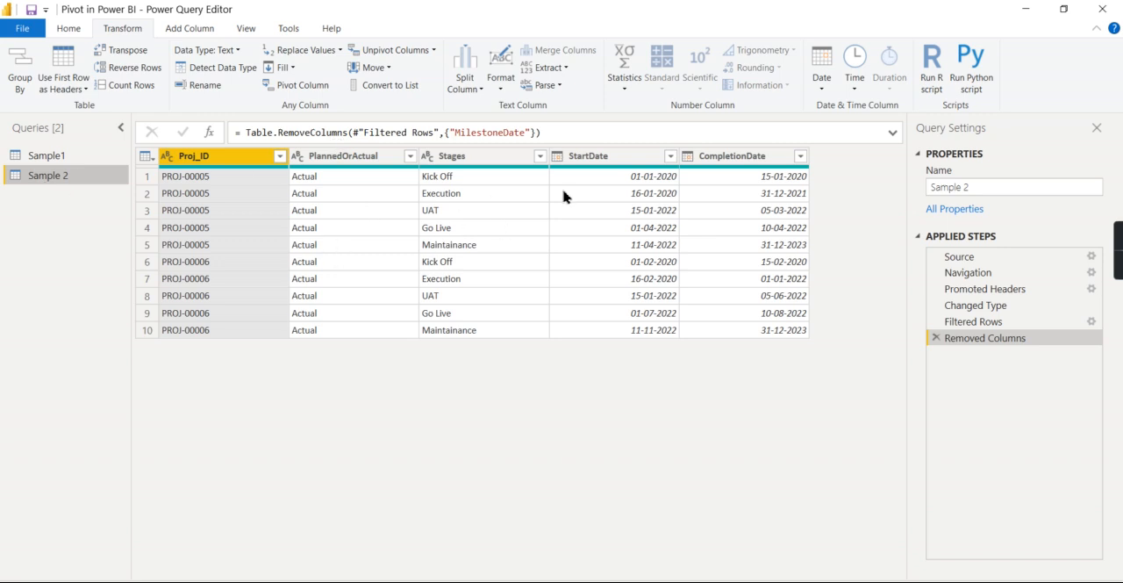
{"action": "mouse_move", "coordinate": [955, 208]}
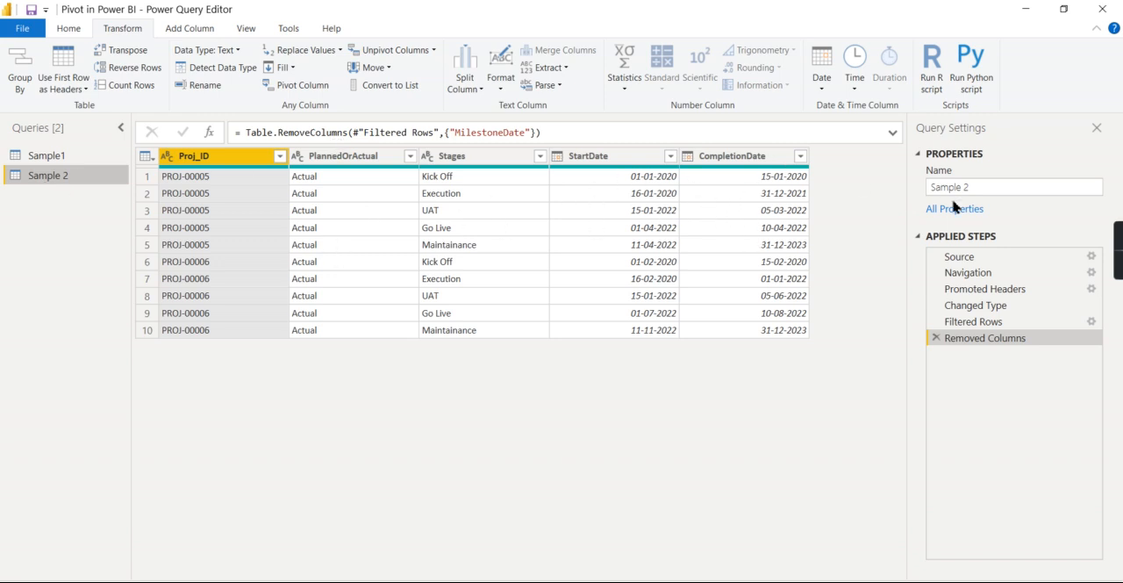
{"action": "mouse_move", "coordinate": [194, 250]}
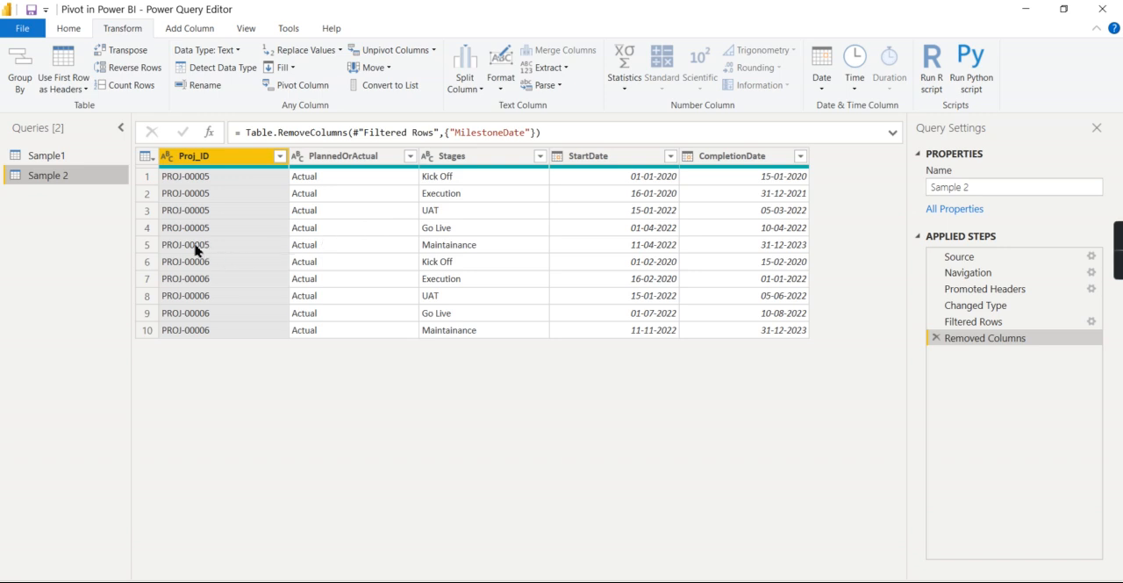
{"action": "left_click", "coordinate": [733, 155]}
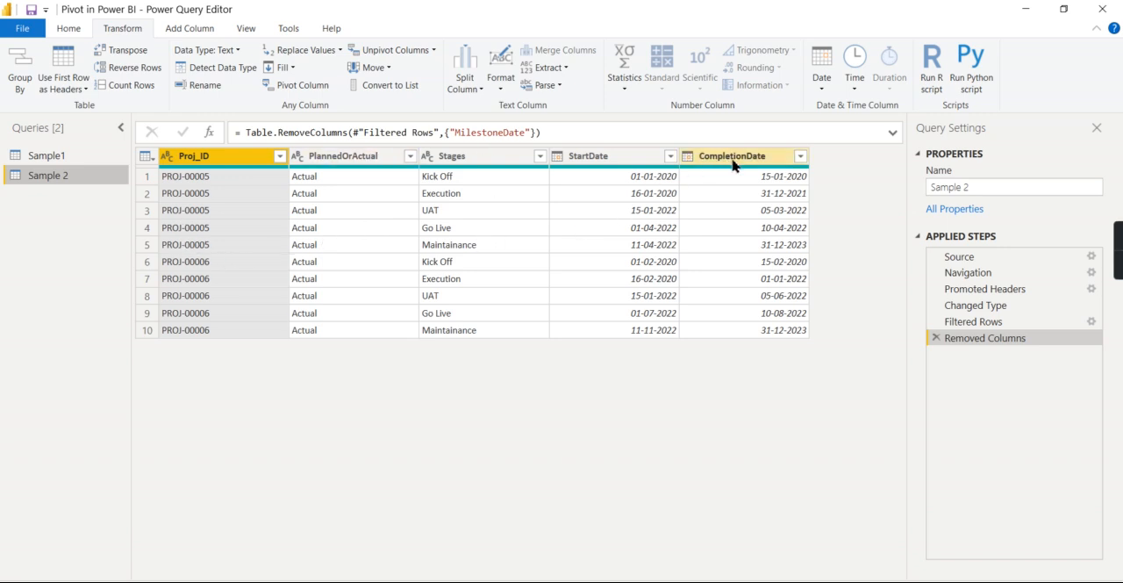
Select the PlannedOrActual column in Sample 2 for removal
{"action": "left_click", "coordinate": [351, 155]}
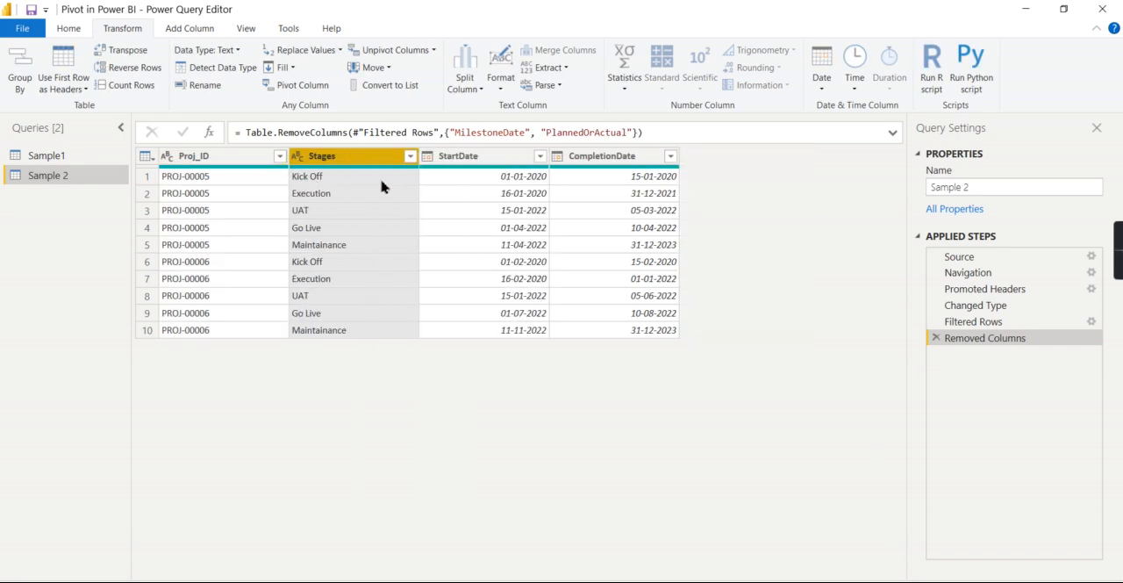
{"action": "mouse_move", "coordinate": [466, 477]}
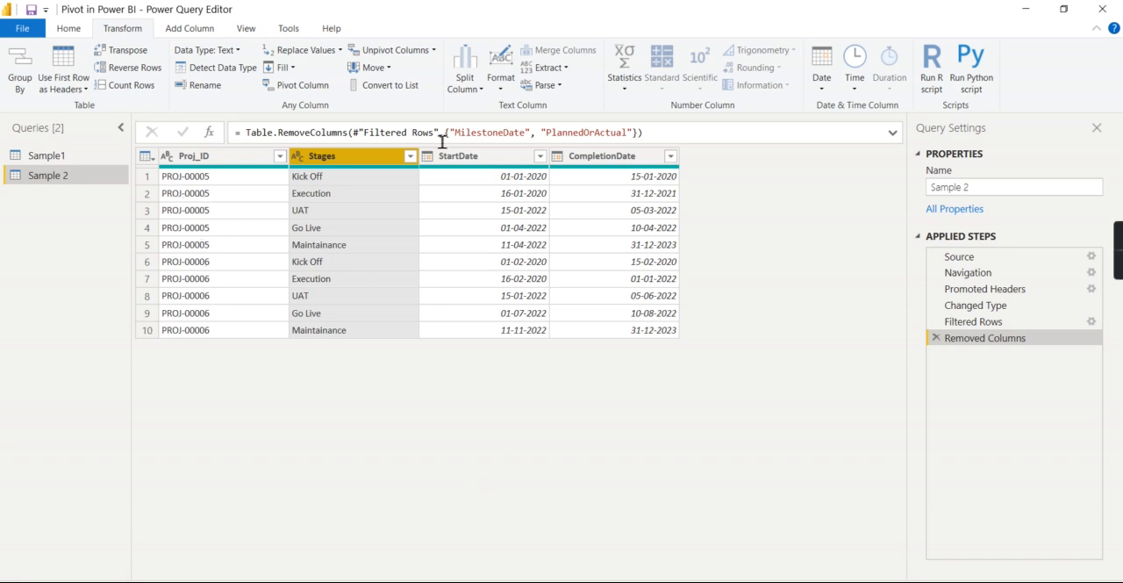
{"action": "mouse_move", "coordinate": [211, 371]}
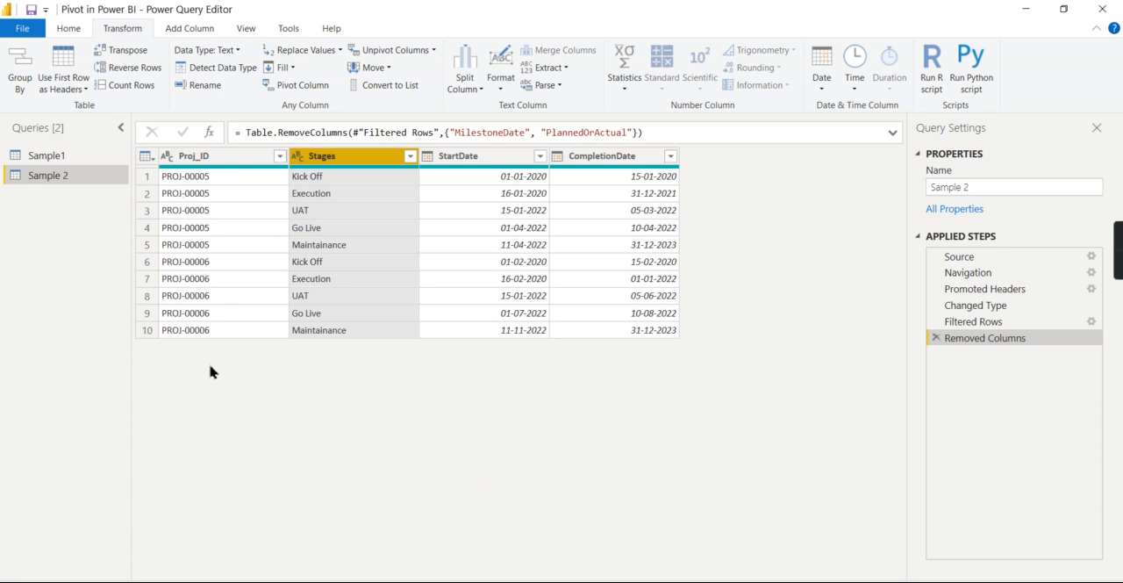
{"action": "mouse_move", "coordinate": [283, 219]}
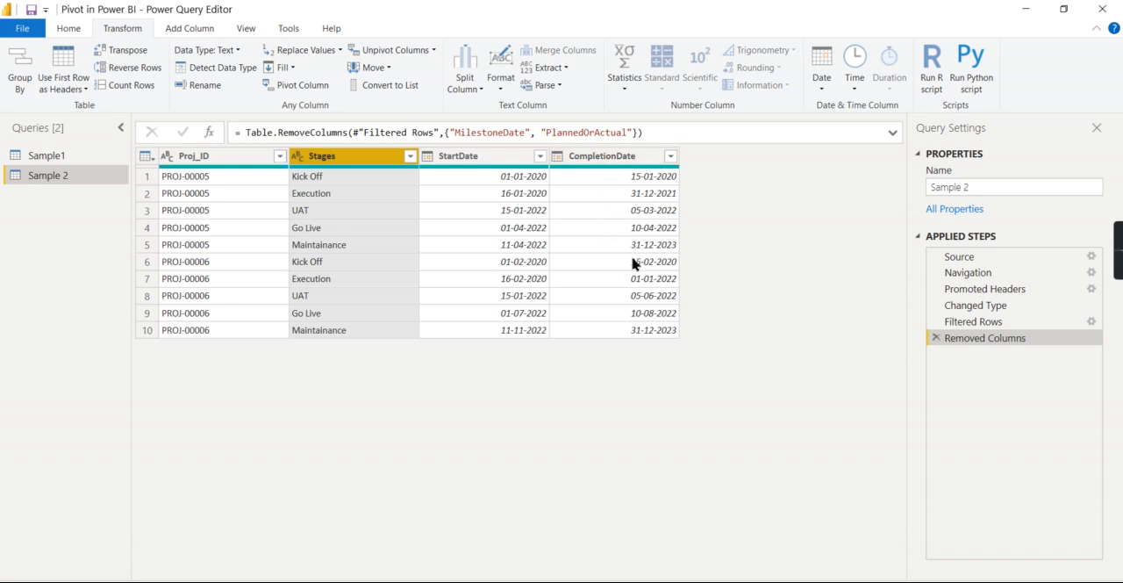
{"action": "mouse_move", "coordinate": [261, 192]}
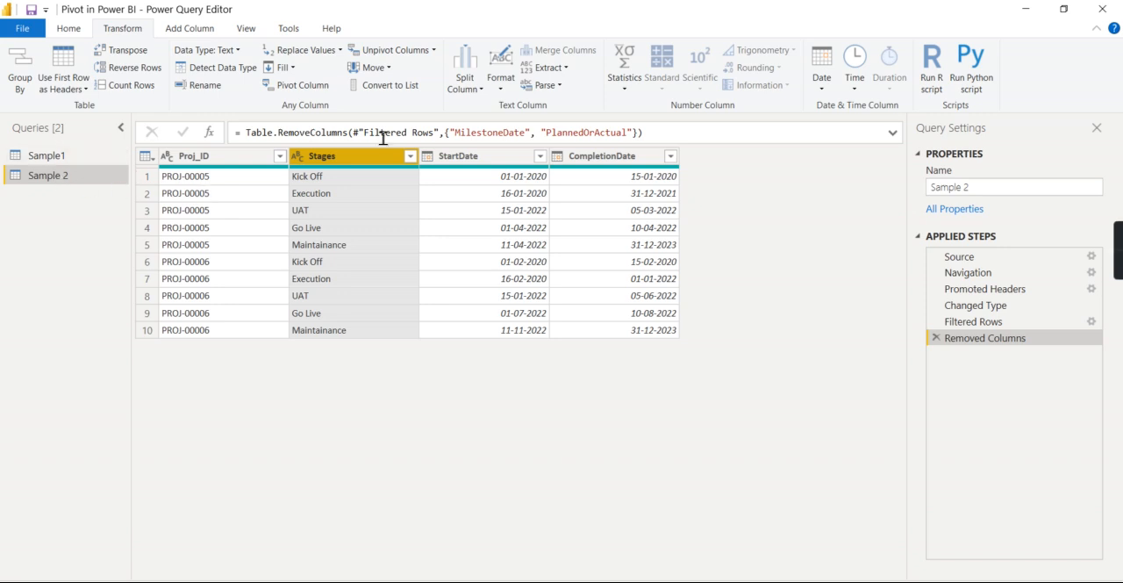
{"action": "mouse_move", "coordinate": [875, 125]}
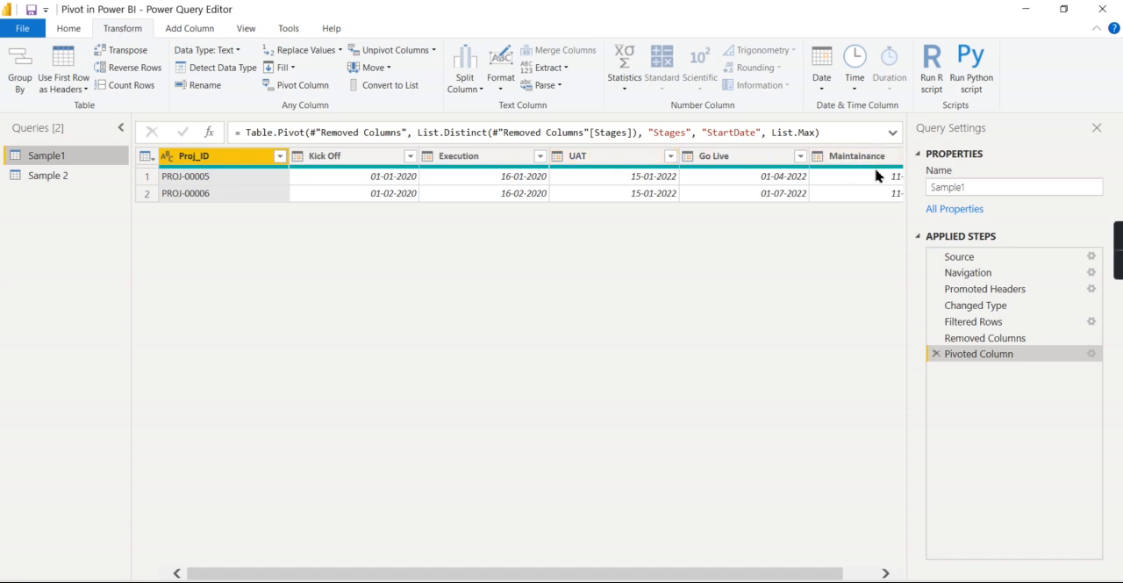
Return to Sample 2 with Proj_ID, Stages, StartDate and CompletionDate columns
{"action": "left_click", "coordinate": [47, 175]}
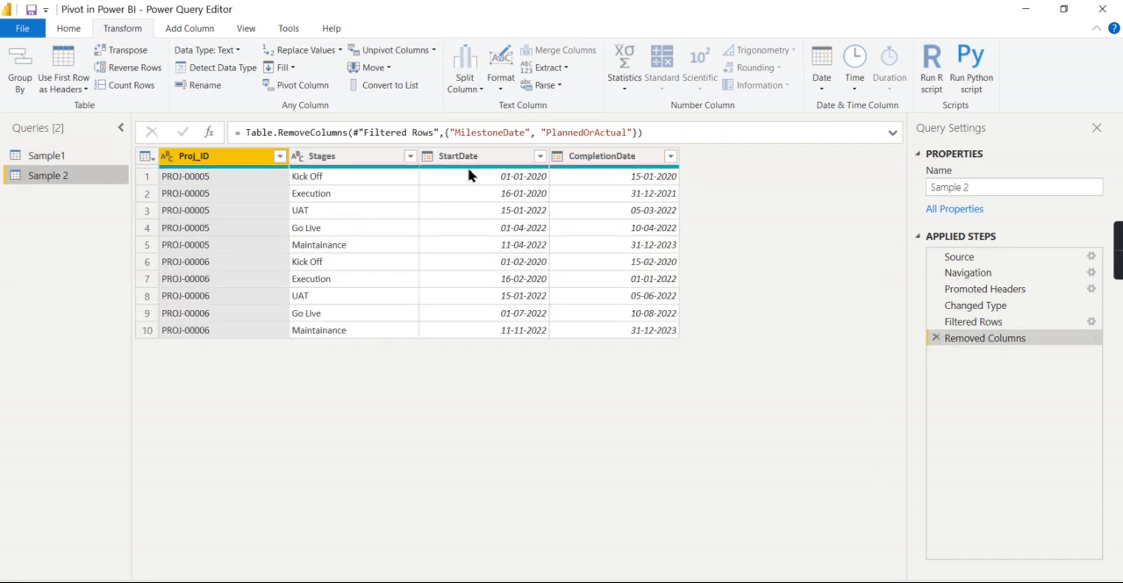
{"action": "mouse_move", "coordinate": [338, 189]}
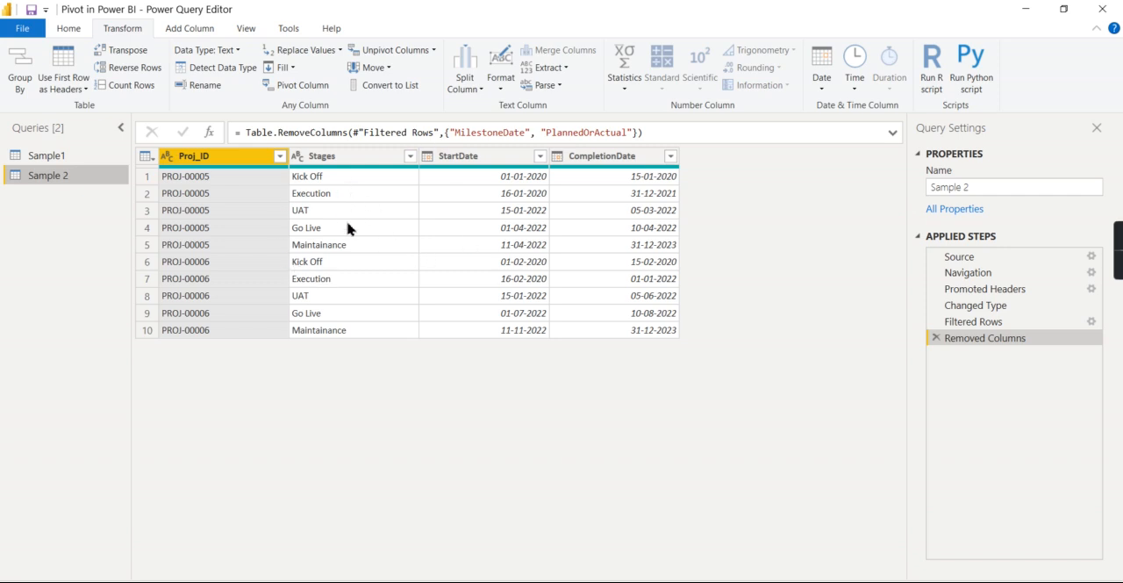
{"action": "mouse_move", "coordinate": [475, 181]}
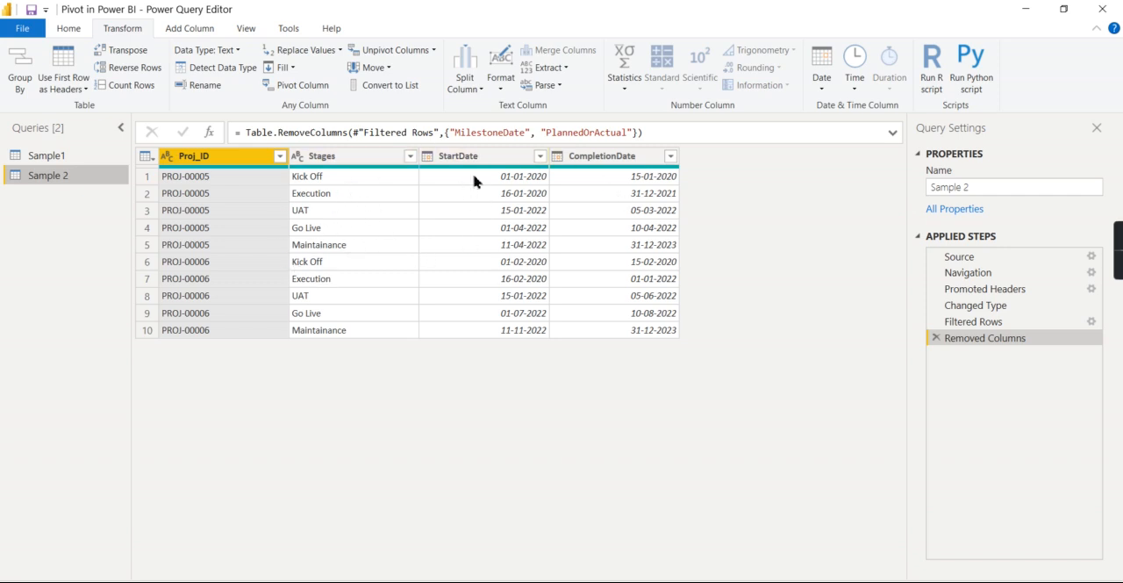
{"action": "mouse_move", "coordinate": [878, 165]}
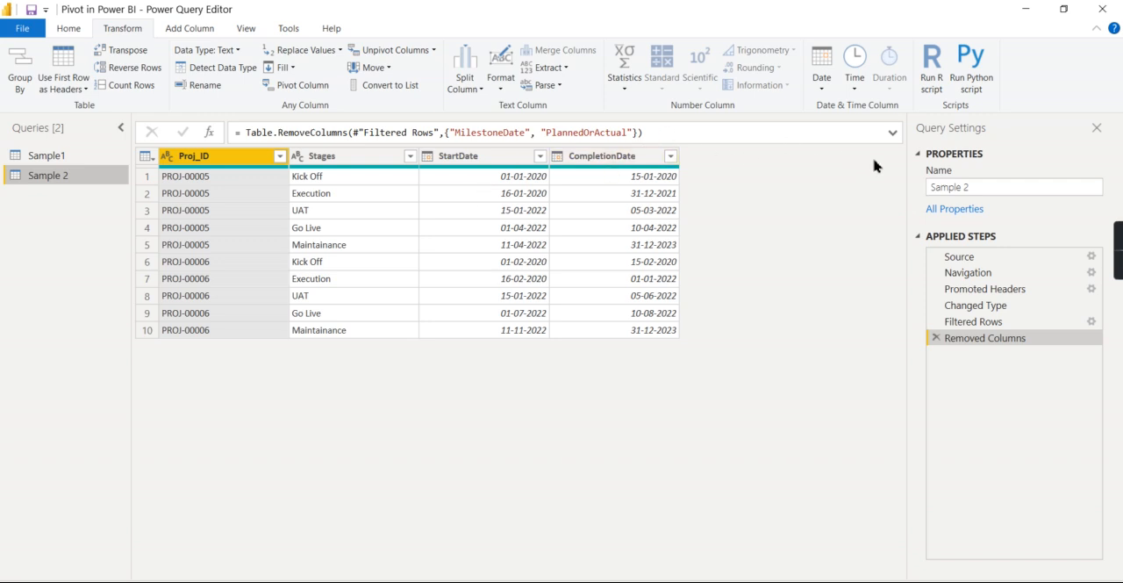
{"action": "mouse_move", "coordinate": [788, 357]}
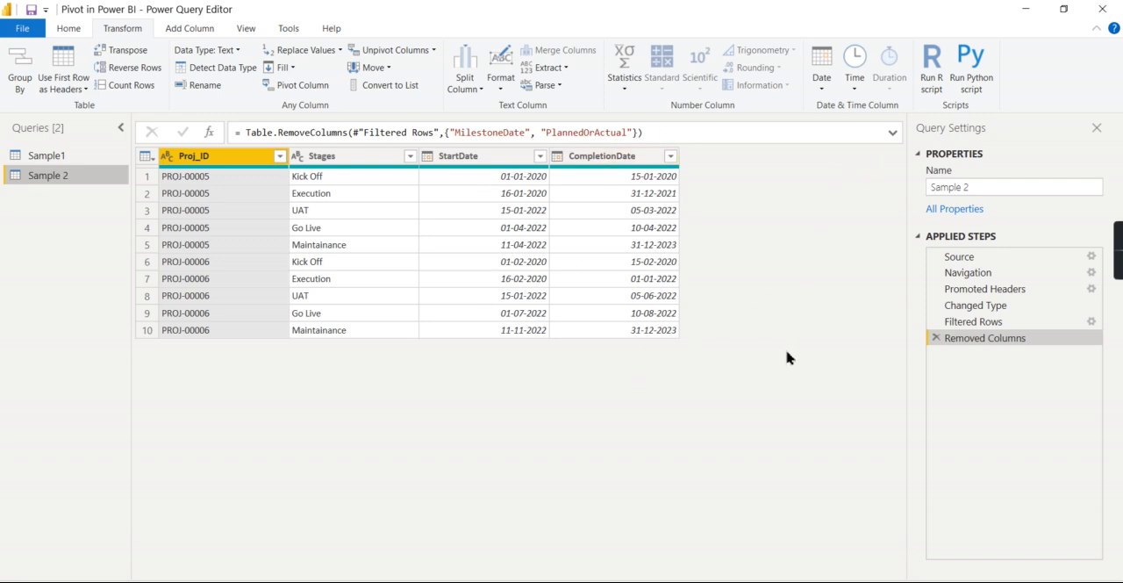
{"action": "mouse_move", "coordinate": [769, 345]}
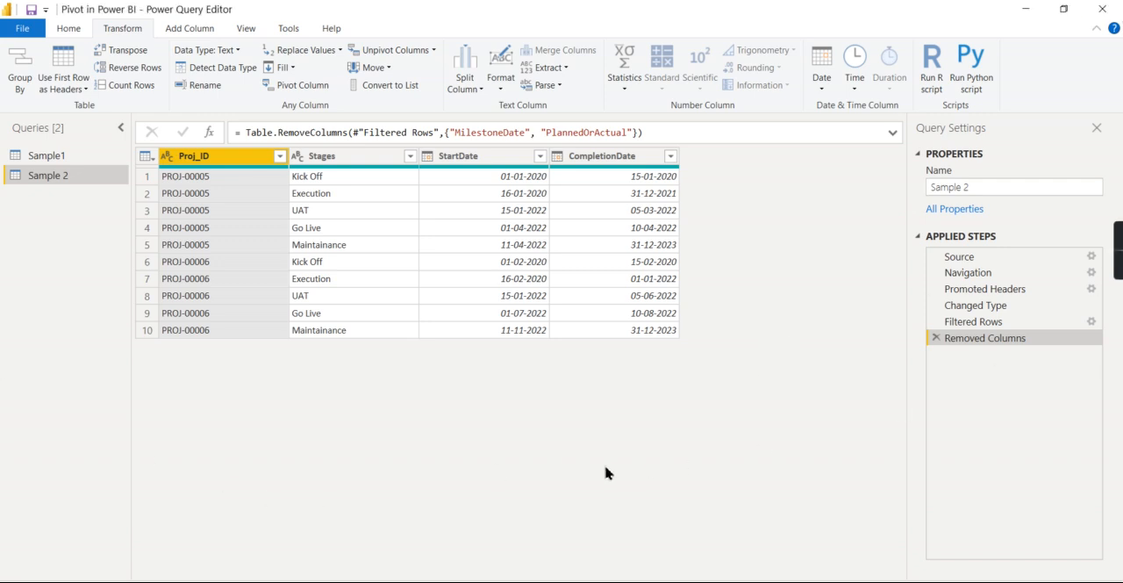
{"action": "mouse_move", "coordinate": [596, 468]}
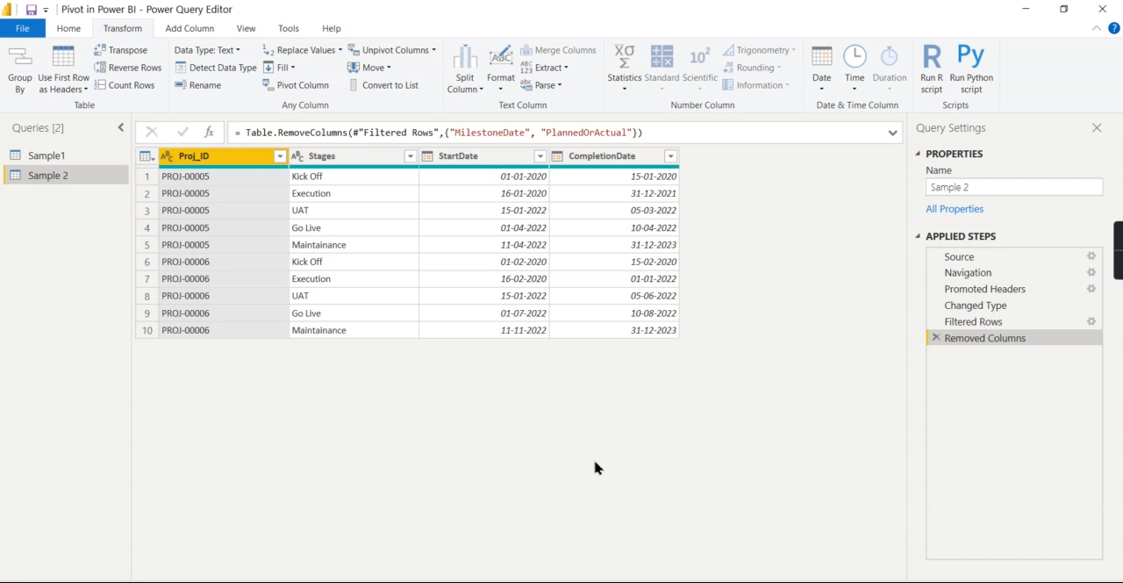
{"action": "mouse_move", "coordinate": [980, 422]}
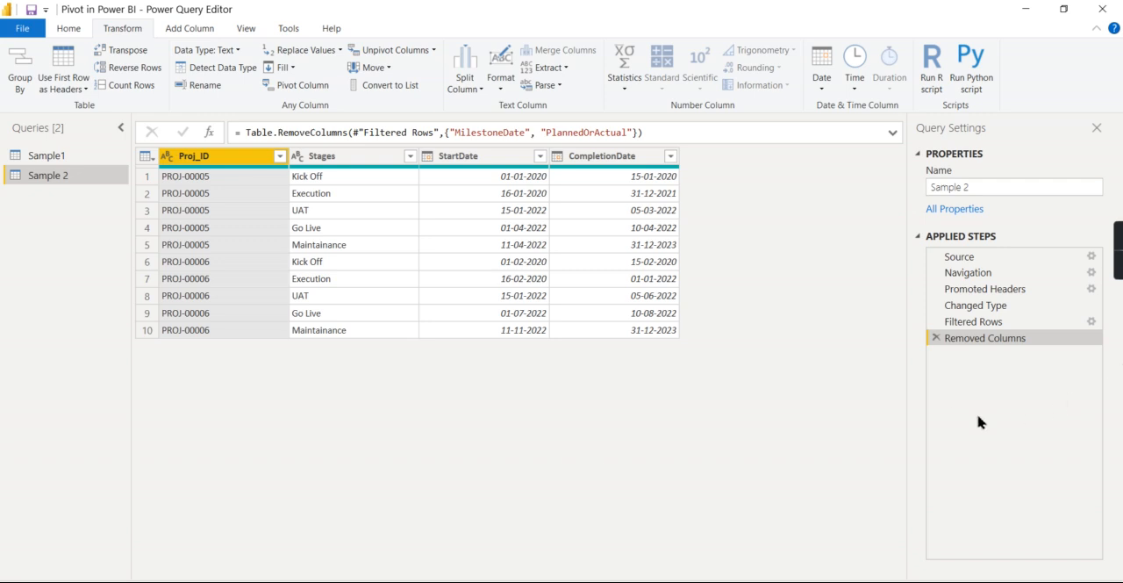